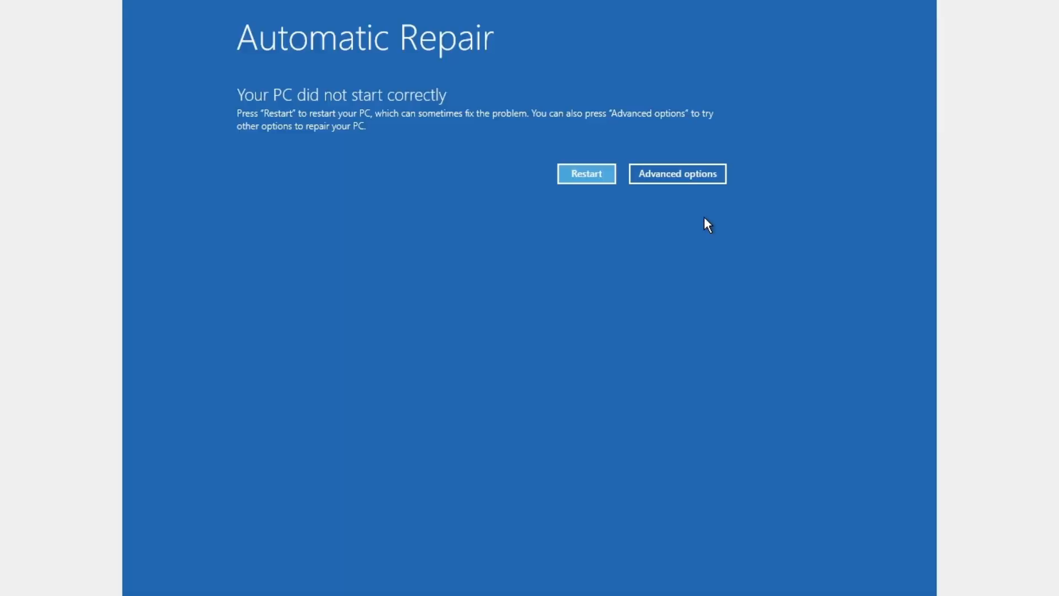
{"action": "mouse_move", "coordinate": [681, 228]}
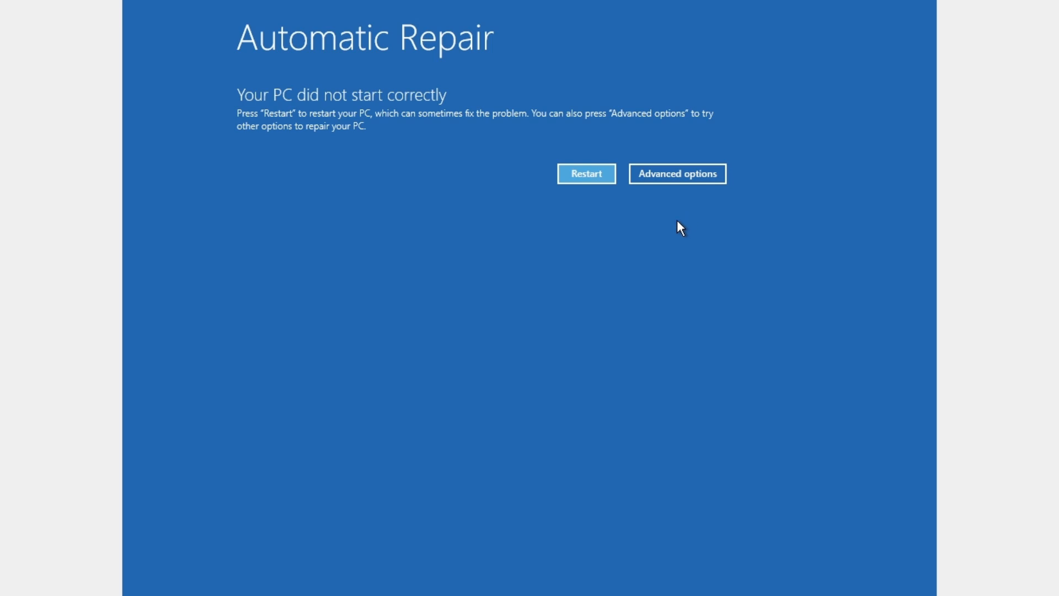
{"action": "mouse_move", "coordinate": [440, 150]}
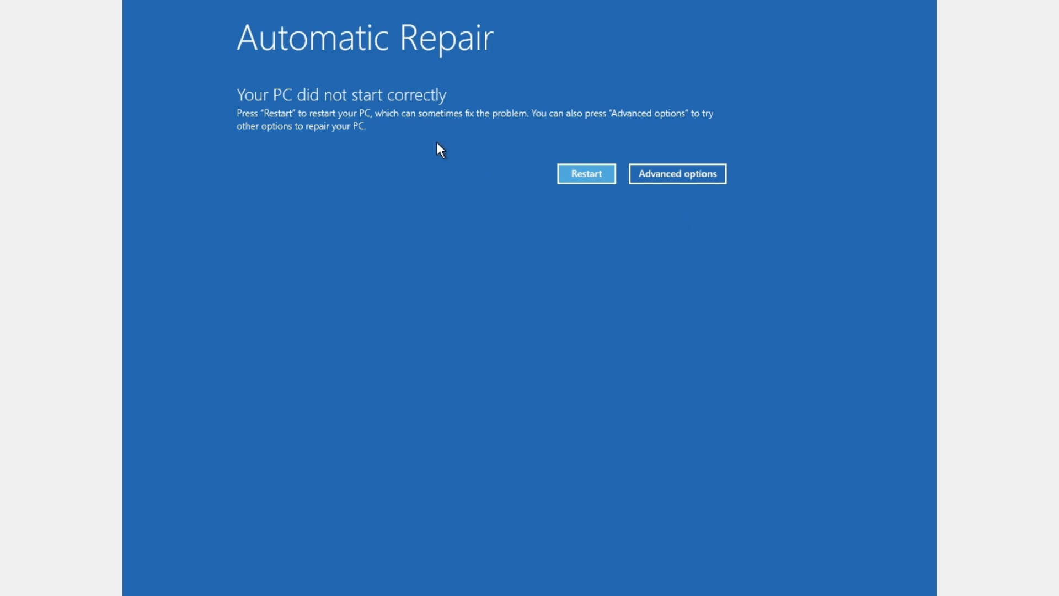
{"action": "mouse_move", "coordinate": [677, 173]}
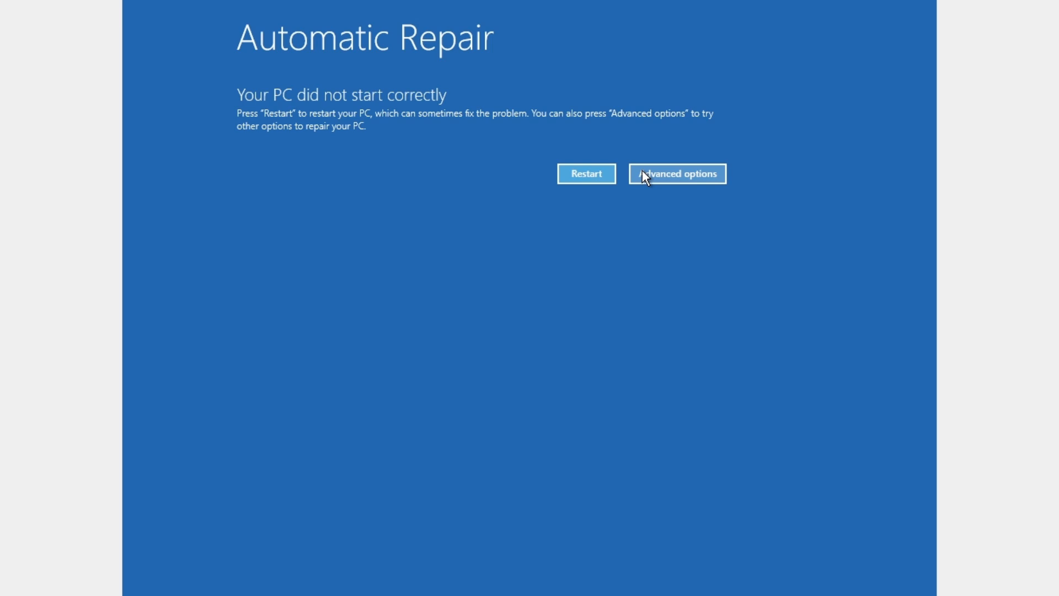
Step: Go from the Automatic Repair screen's Advanced options into Troubleshoot
{"action": "left_click", "coordinate": [677, 174]}
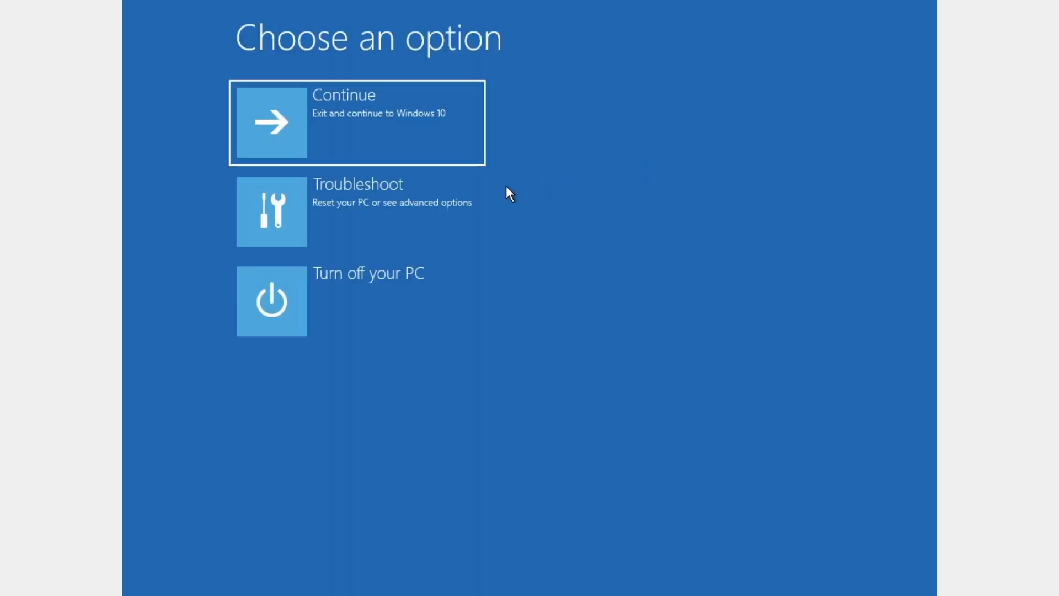
{"action": "left_click", "coordinate": [357, 210]}
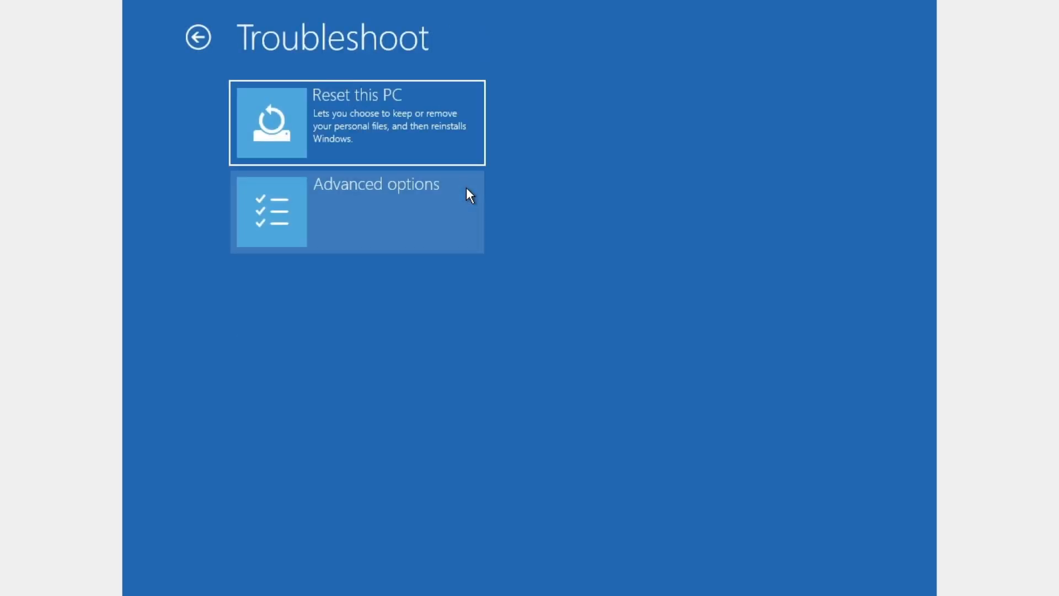
{"action": "mouse_move", "coordinate": [356, 187]}
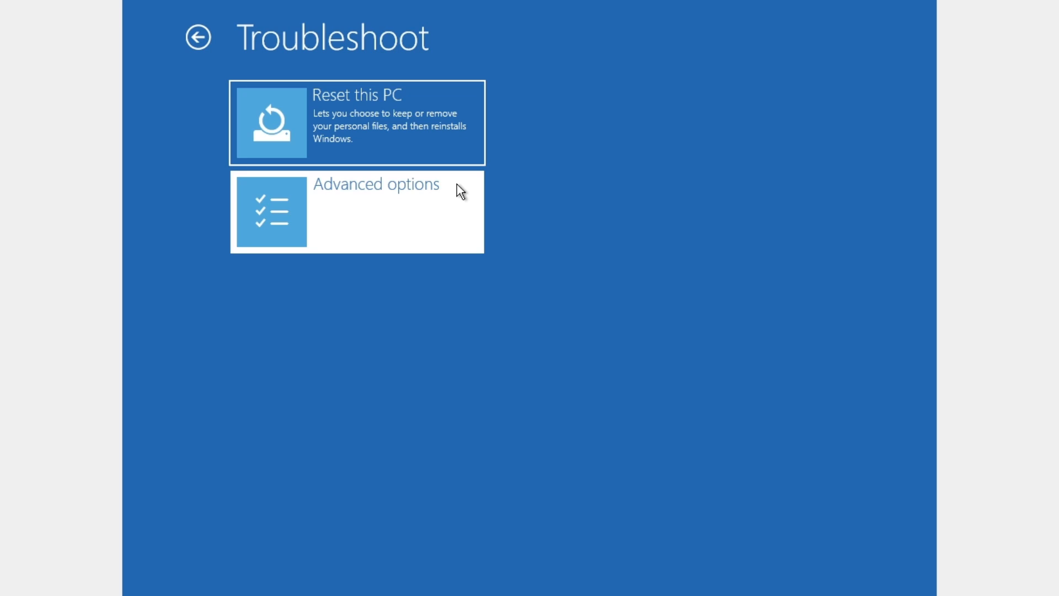
Step: Open Advanced options from the Troubleshoot menu
{"action": "left_click", "coordinate": [357, 210]}
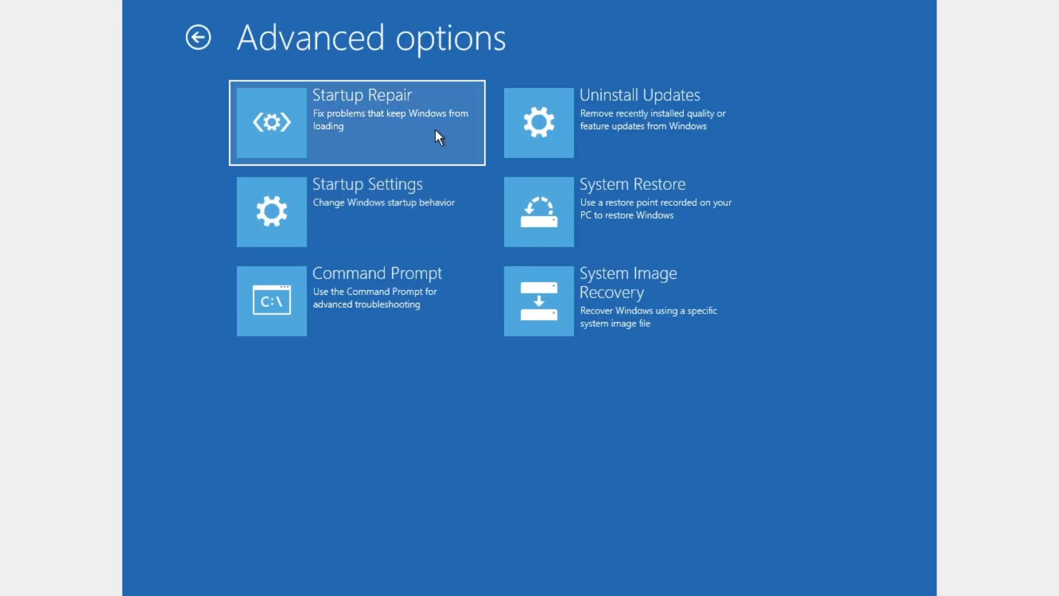
{"action": "mouse_move", "coordinate": [437, 106]}
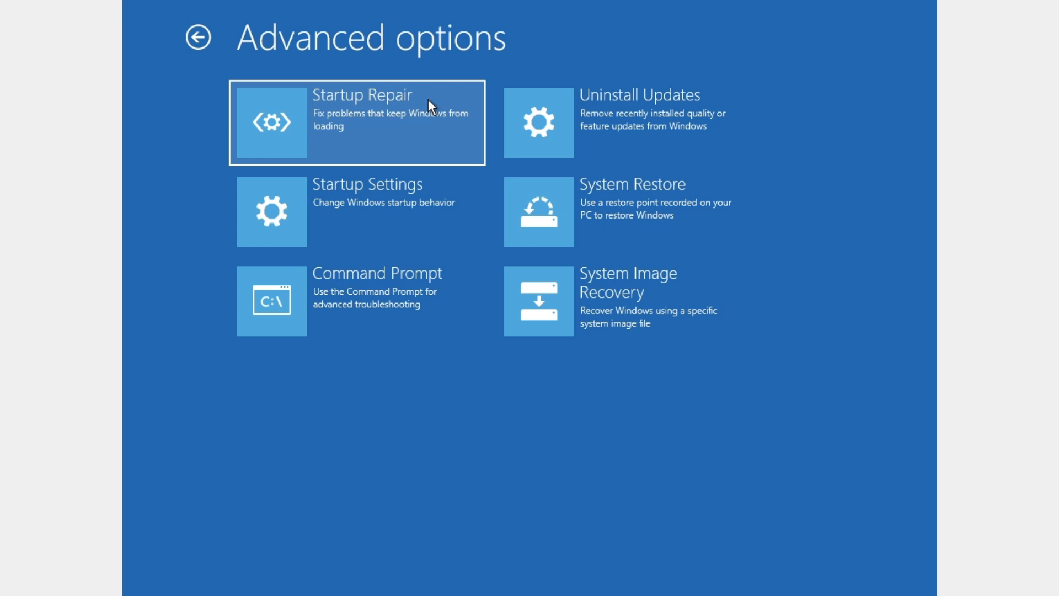
{"action": "mouse_move", "coordinate": [412, 94]}
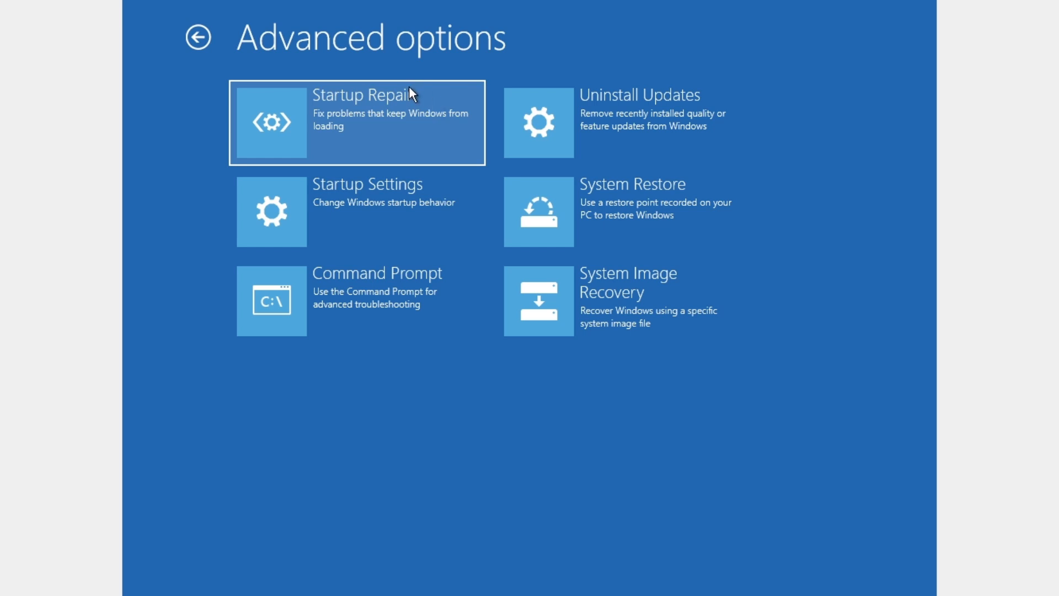
{"action": "mouse_move", "coordinate": [442, 123]}
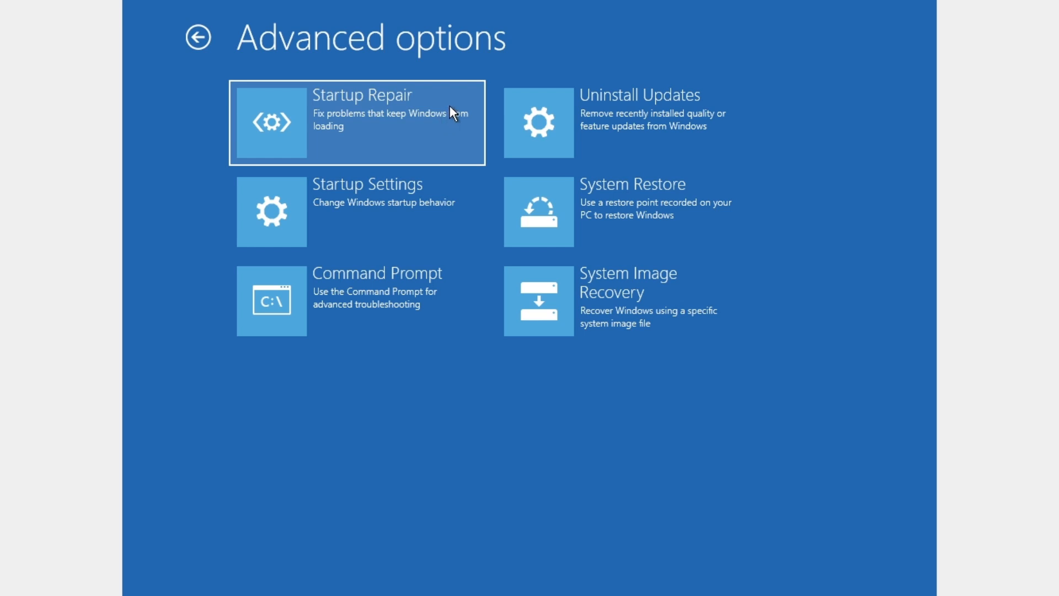
{"action": "mouse_move", "coordinate": [445, 111]}
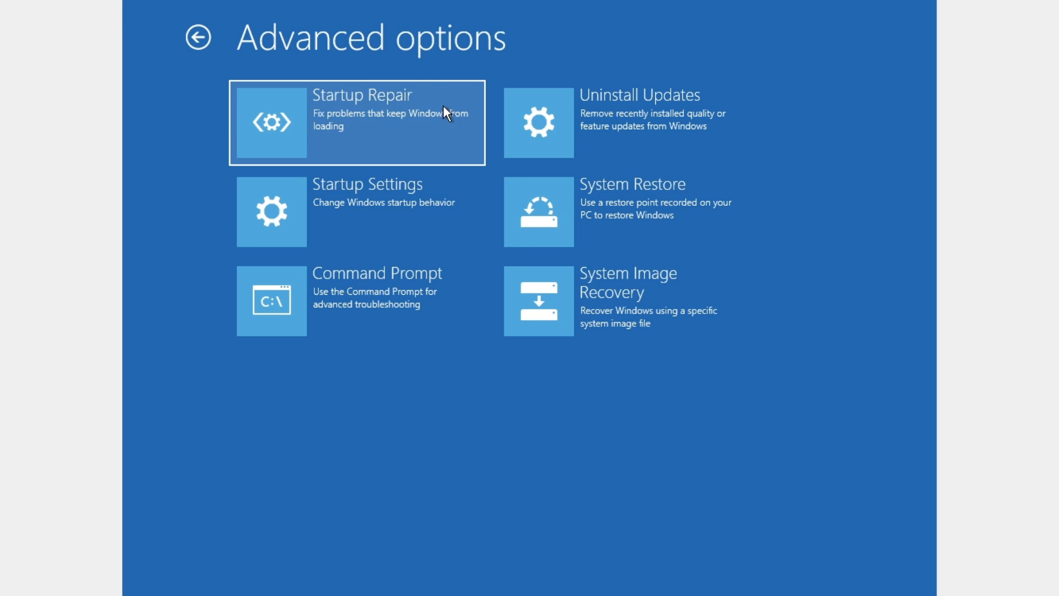
{"action": "mouse_move", "coordinate": [436, 108]}
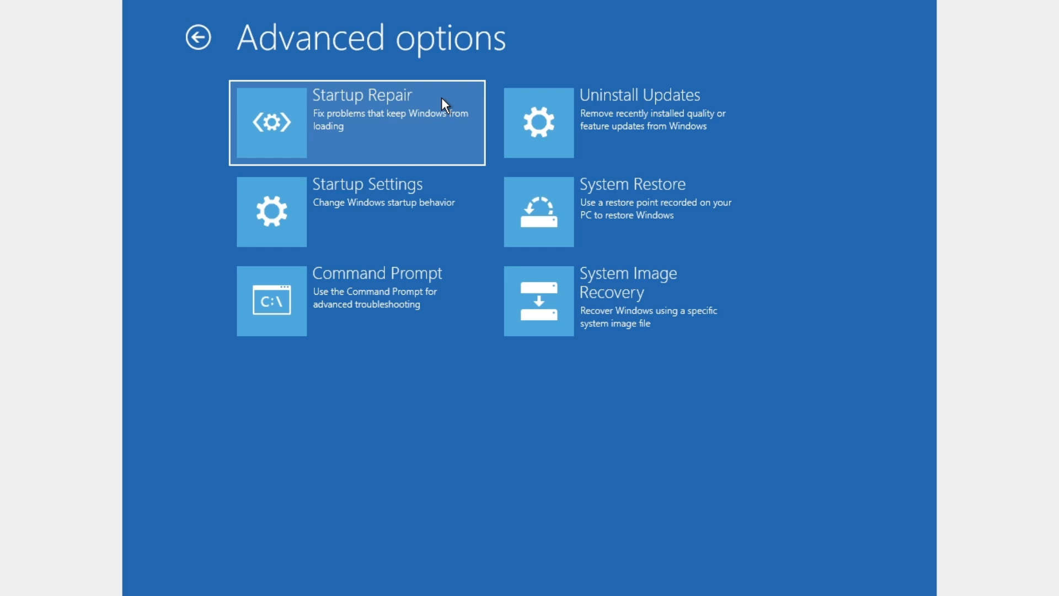
{"action": "mouse_move", "coordinate": [458, 297]}
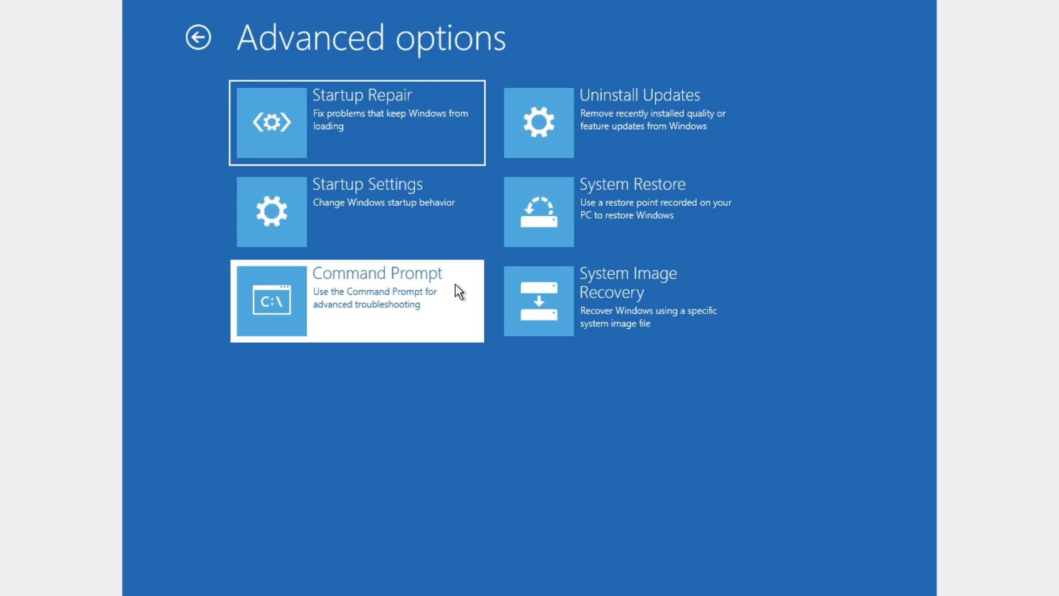
Step: Launch Command Prompt, choose the account and continue with an empty password
{"action": "left_click", "coordinate": [357, 300]}
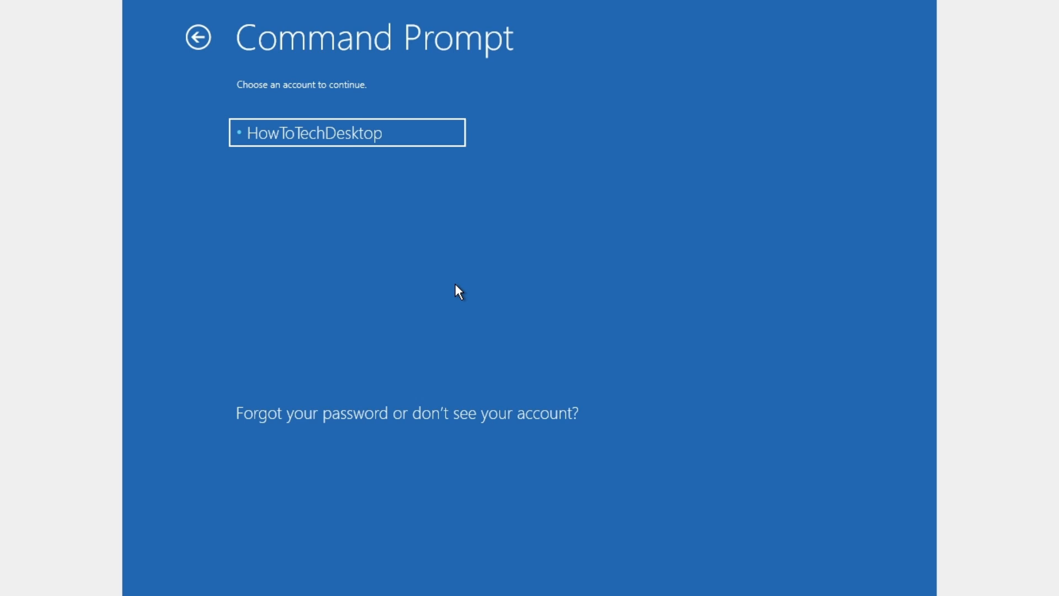
{"action": "left_click", "coordinate": [346, 132]}
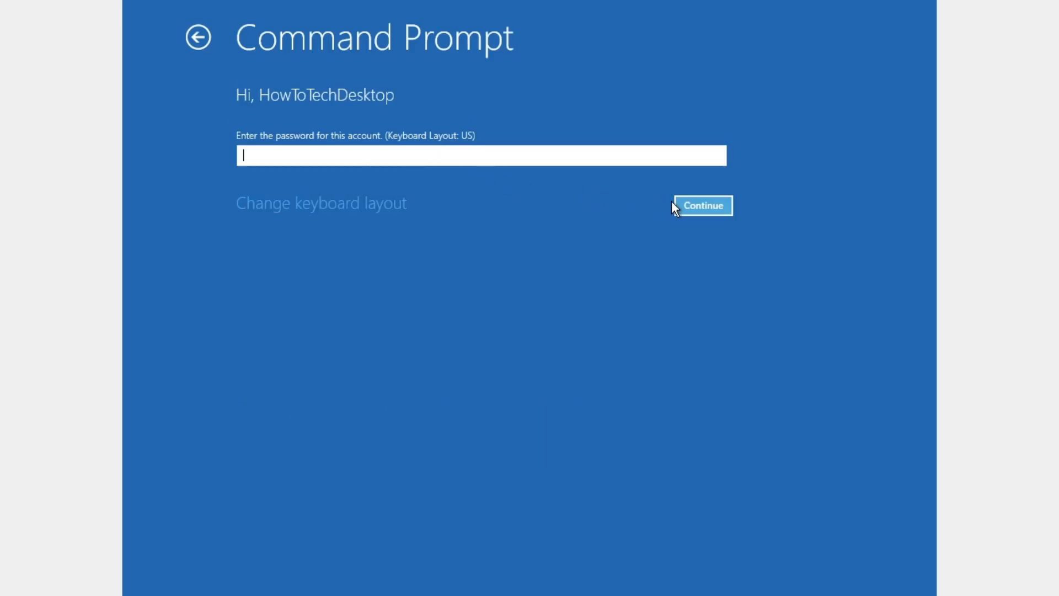
{"action": "mouse_move", "coordinate": [764, 227]}
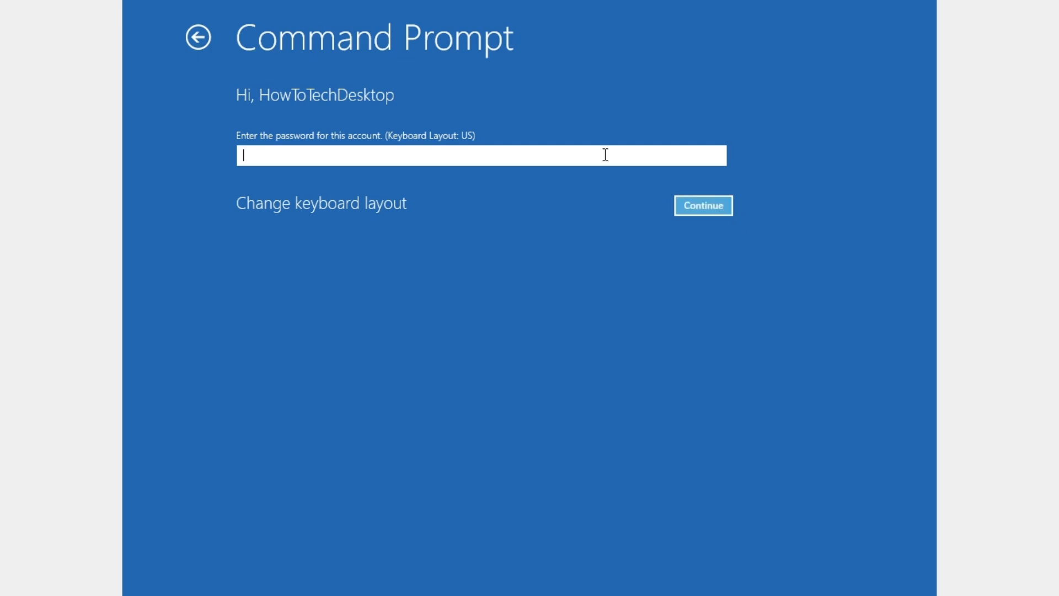
{"action": "left_click", "coordinate": [702, 205]}
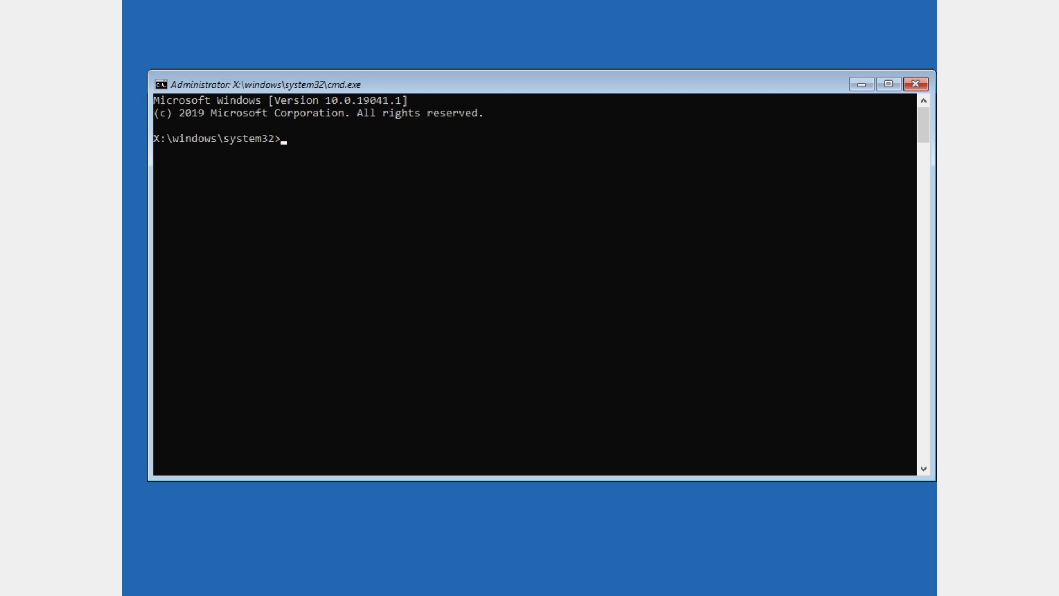
{"action": "mouse_move", "coordinate": [695, 144]}
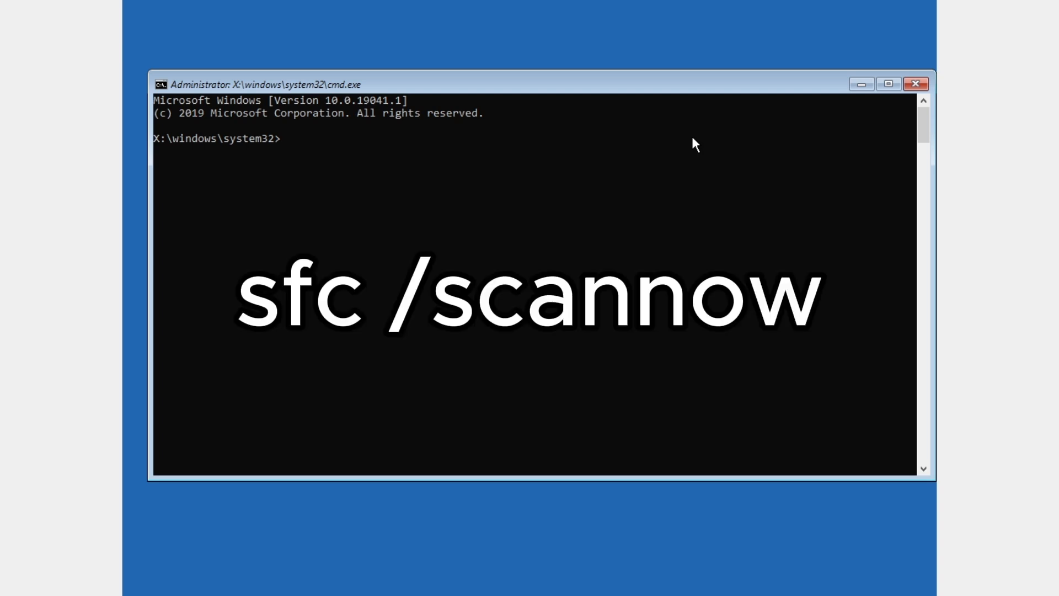
Step: Enter the command 'sfc /scannow' at the X:\windows\system32 prompt
{"action": "type", "text": "sfc /"}
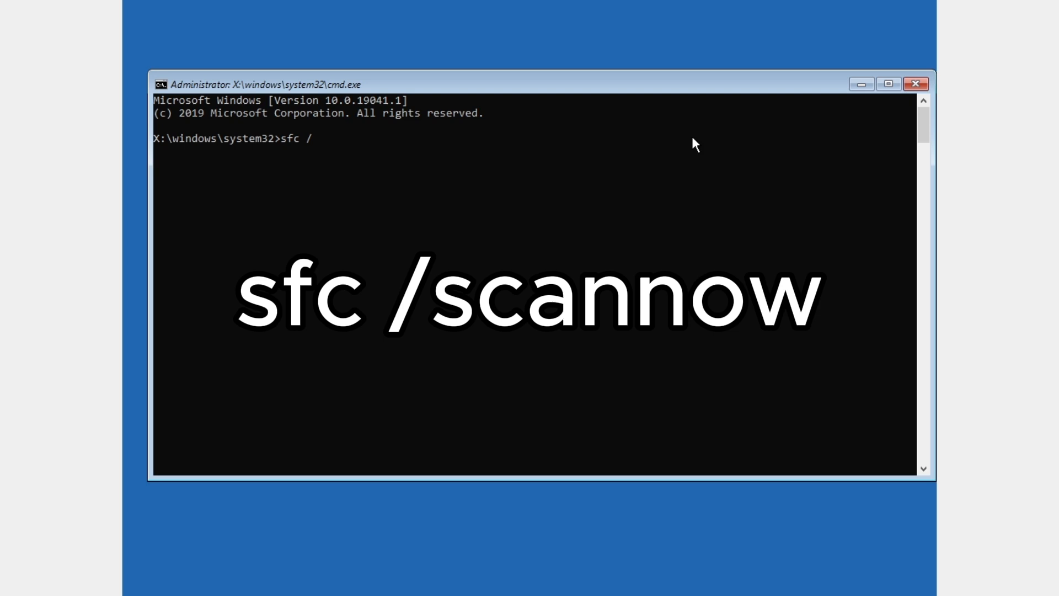
{"action": "type", "text": "scannow"}
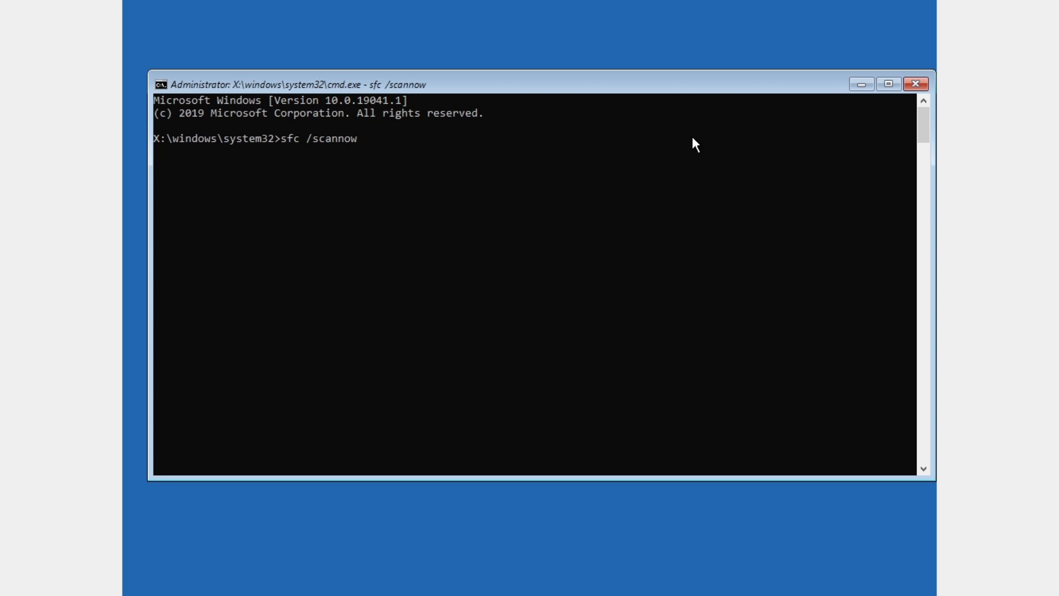
Step: Run the sfc /scannow system file scan and let verification proceed
{"action": "key", "text": "Enter"}
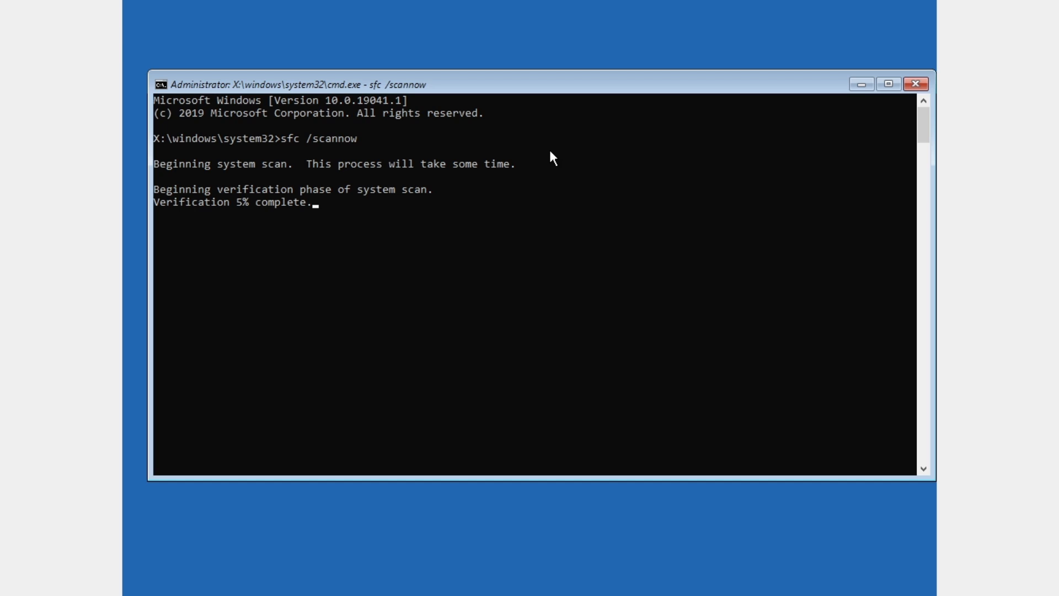
{"action": "mouse_move", "coordinate": [507, 170]}
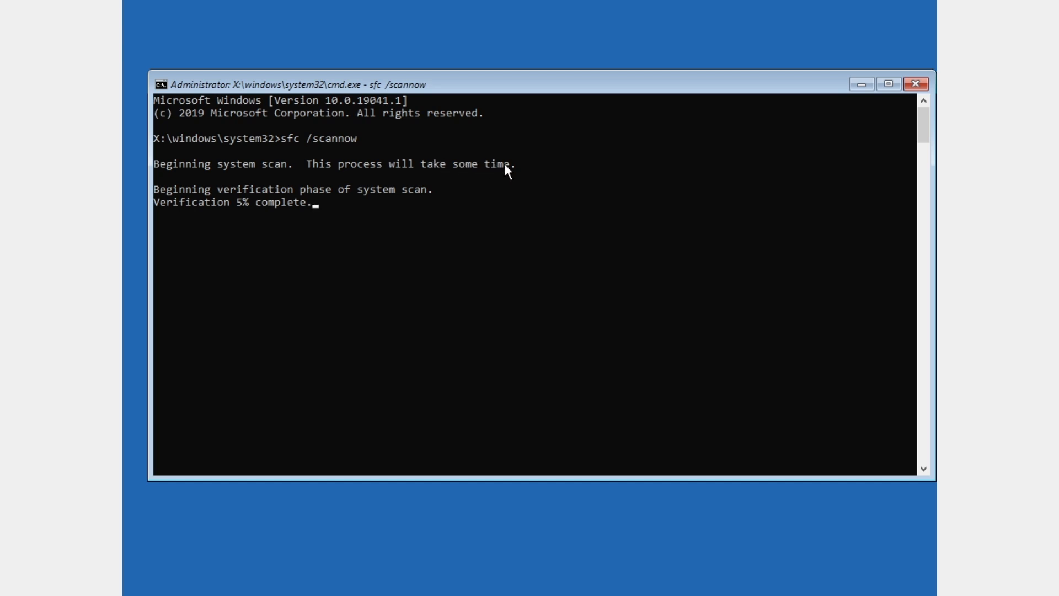
{"action": "mouse_move", "coordinate": [232, 231]}
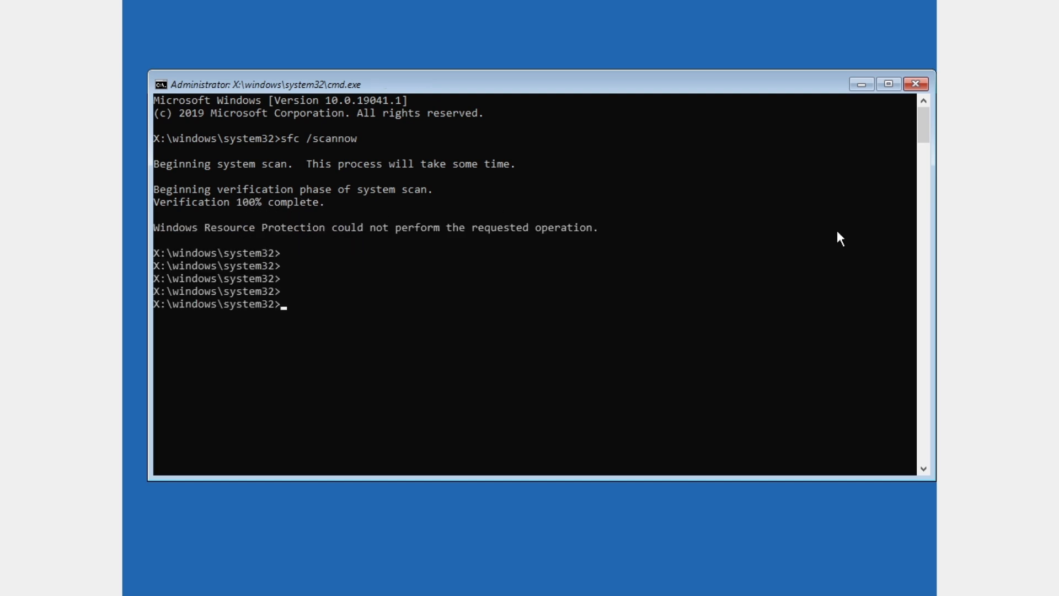
{"action": "mouse_move", "coordinate": [255, 205]}
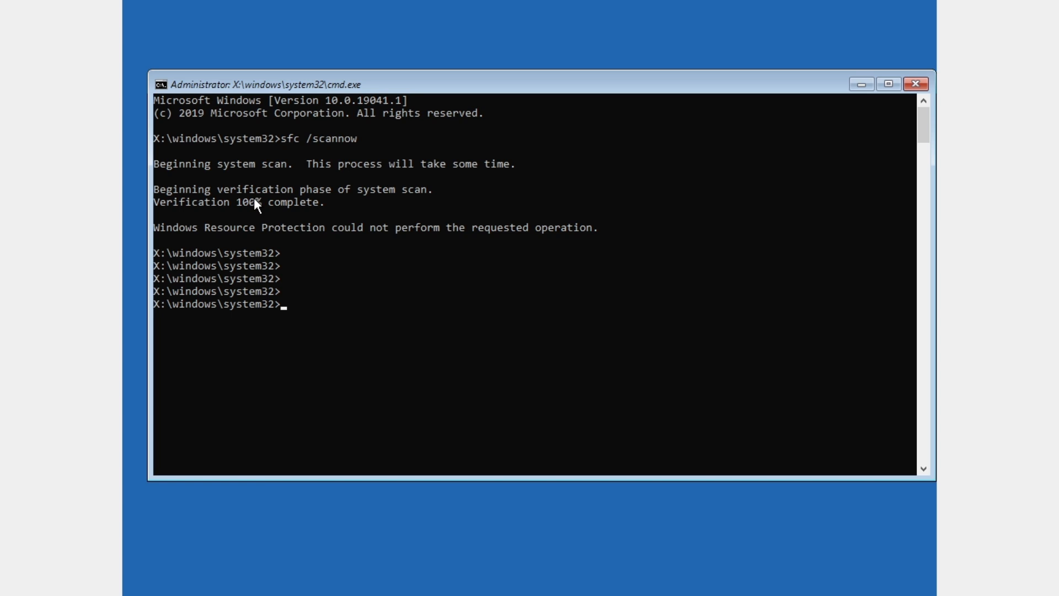
{"action": "mouse_move", "coordinate": [329, 209]}
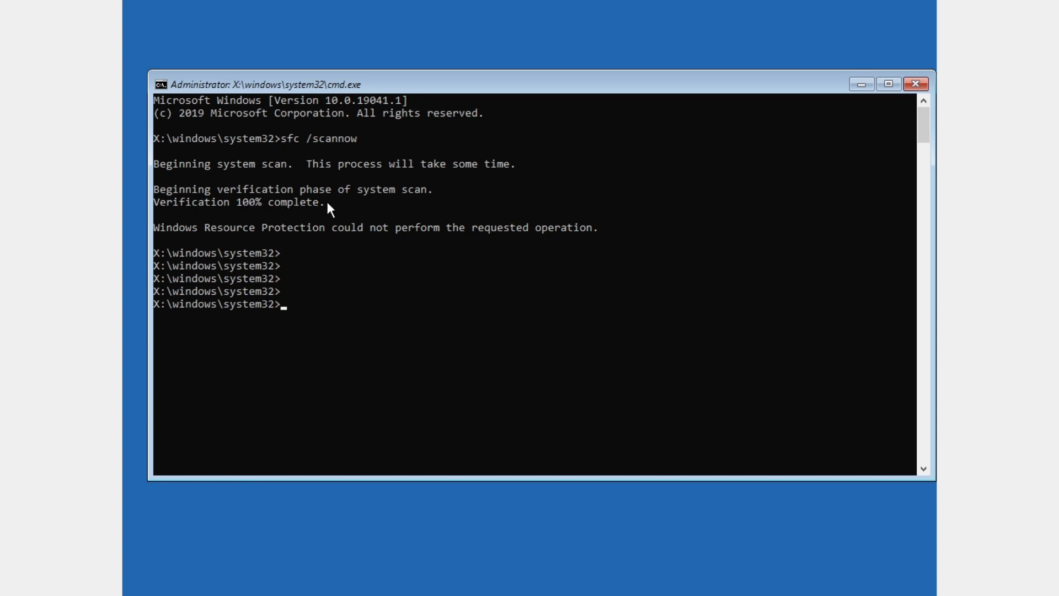
Step: Close Command Prompt with 'exit' and continue booting into Windows 10
{"action": "type", "text": "exit"}
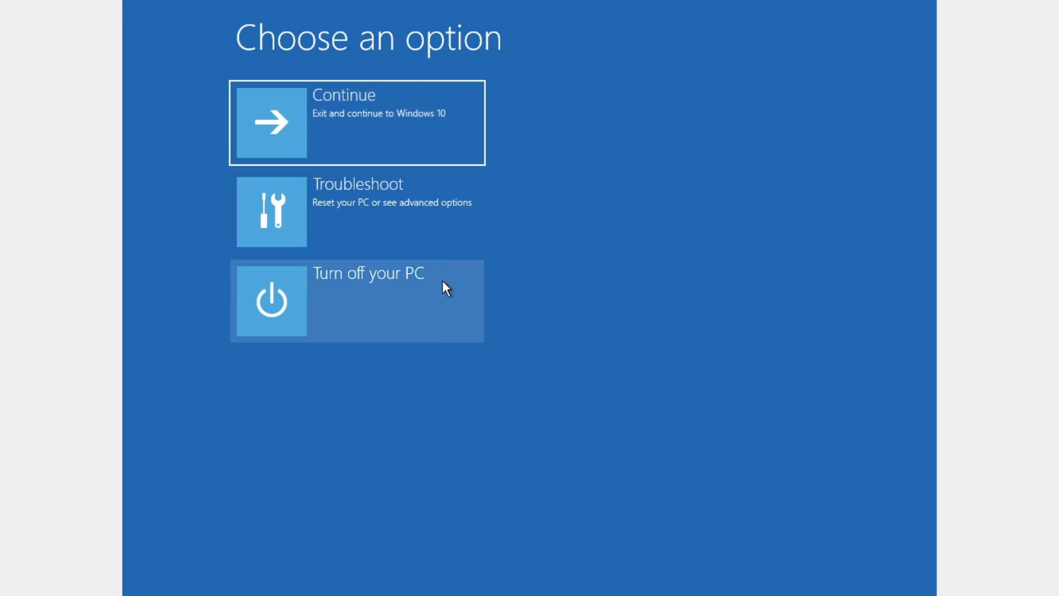
{"action": "mouse_move", "coordinate": [548, 181]}
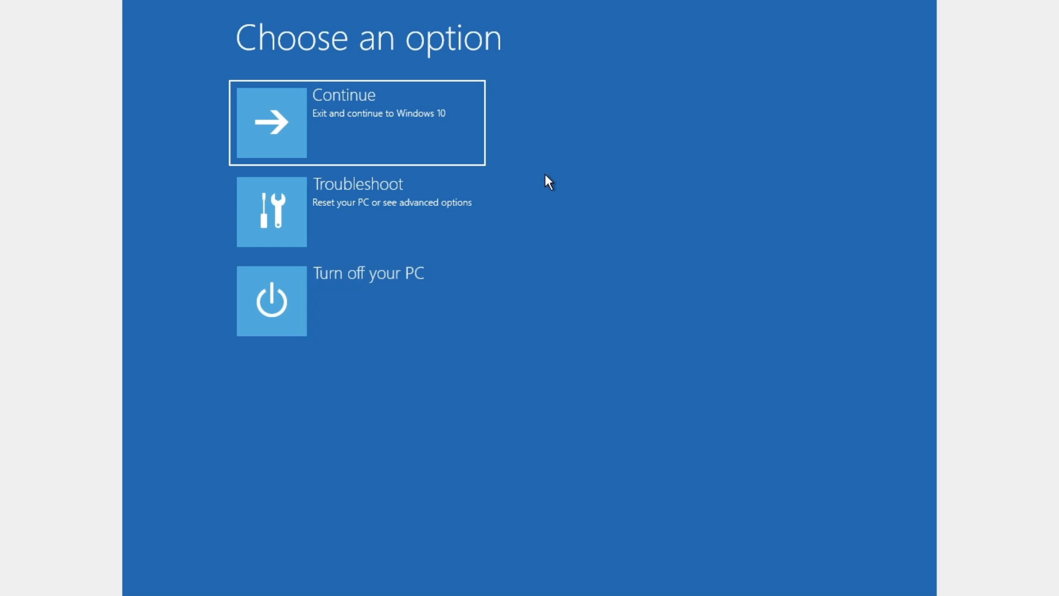
{"action": "left_click", "coordinate": [357, 123]}
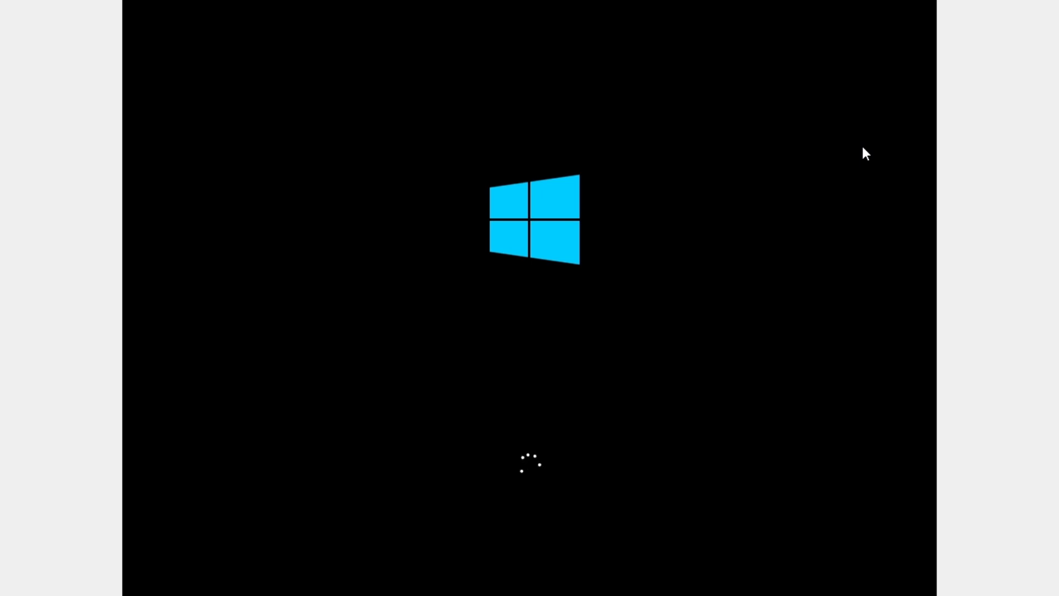
{"action": "mouse_move", "coordinate": [582, 416]}
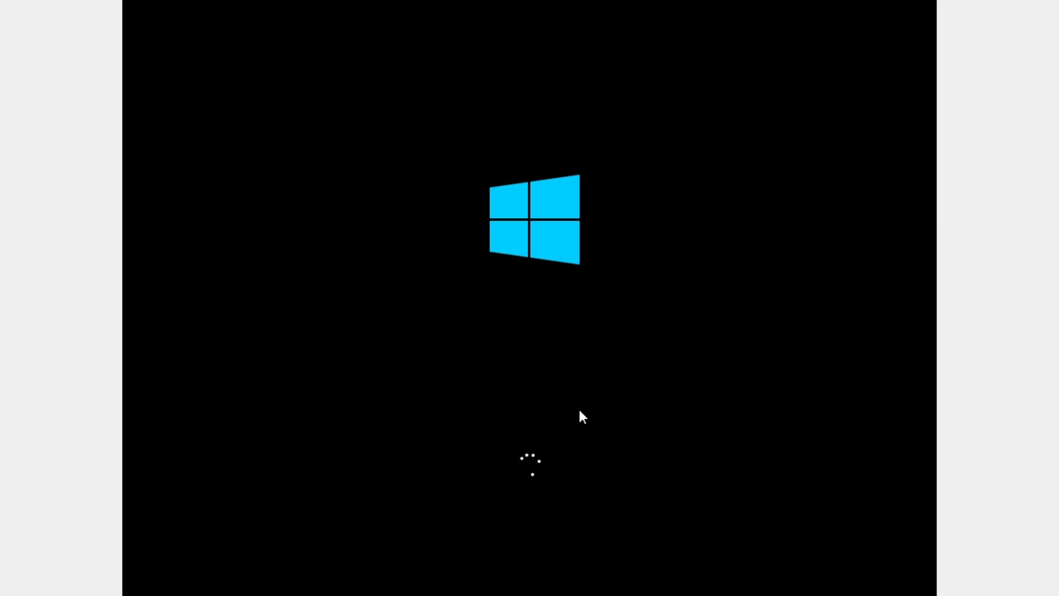
{"action": "mouse_move", "coordinate": [677, 467]}
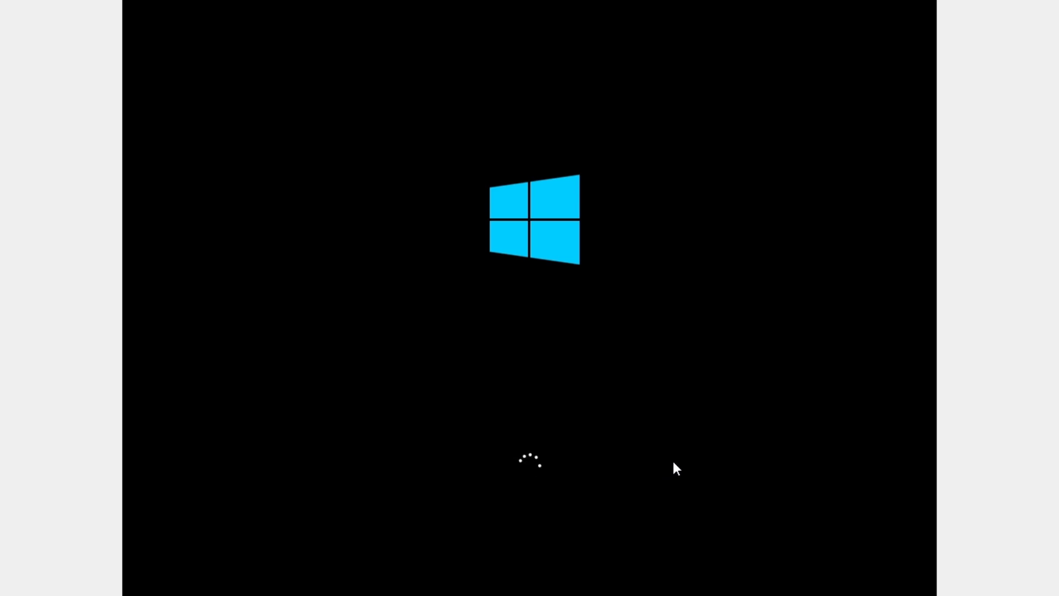